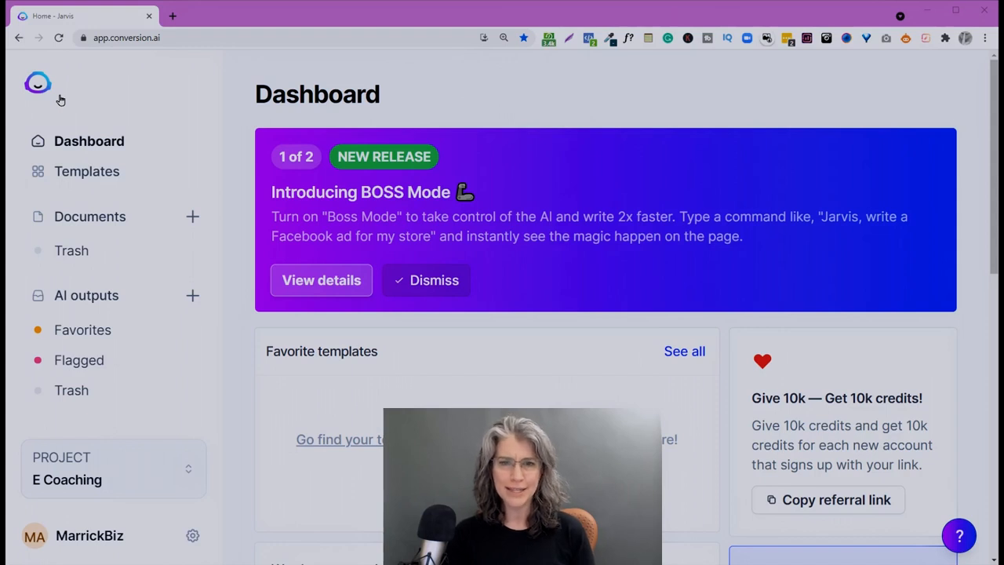
{"action": "mouse_move", "coordinate": [192, 217]}
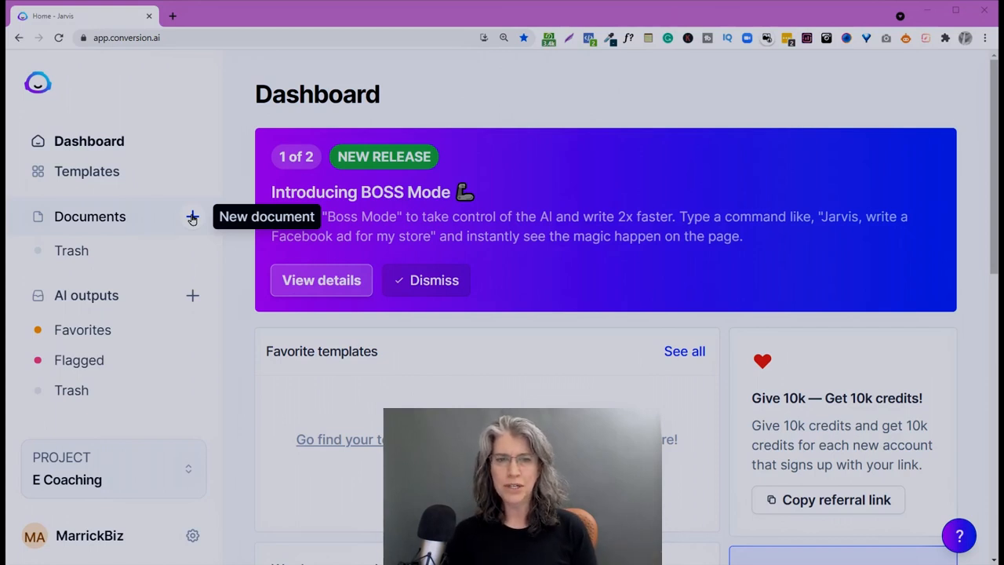
- Start a new document from the Documents sidebar
{"action": "left_click", "coordinate": [191, 216]}
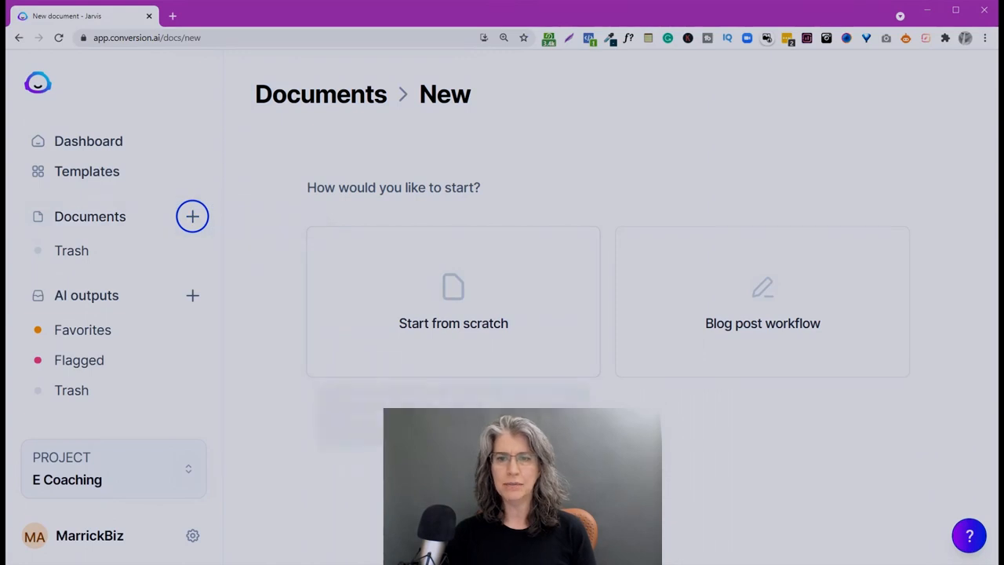
{"action": "mouse_move", "coordinate": [453, 298]}
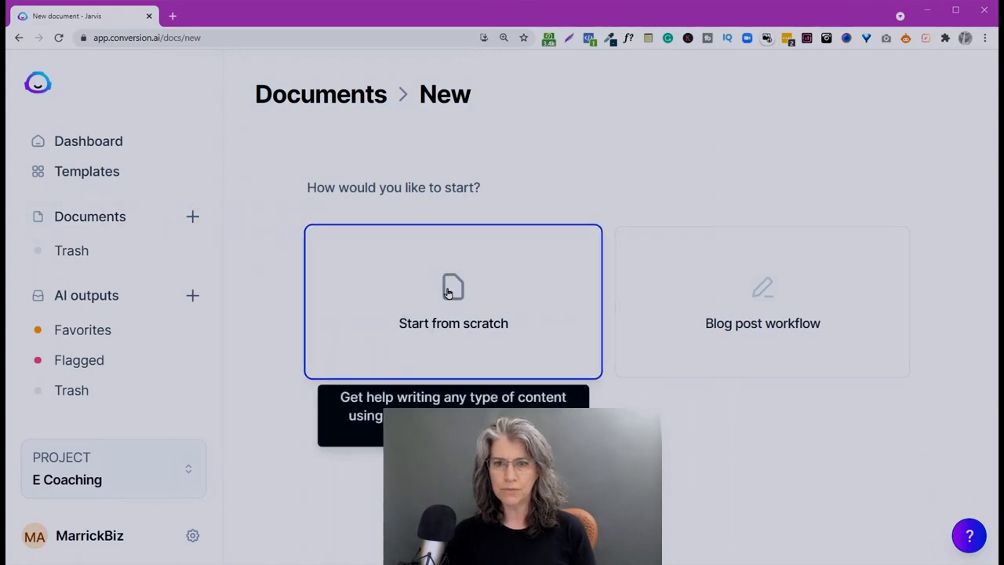
- Choose Start from scratch to get an empty untitled document
{"action": "left_click", "coordinate": [453, 302]}
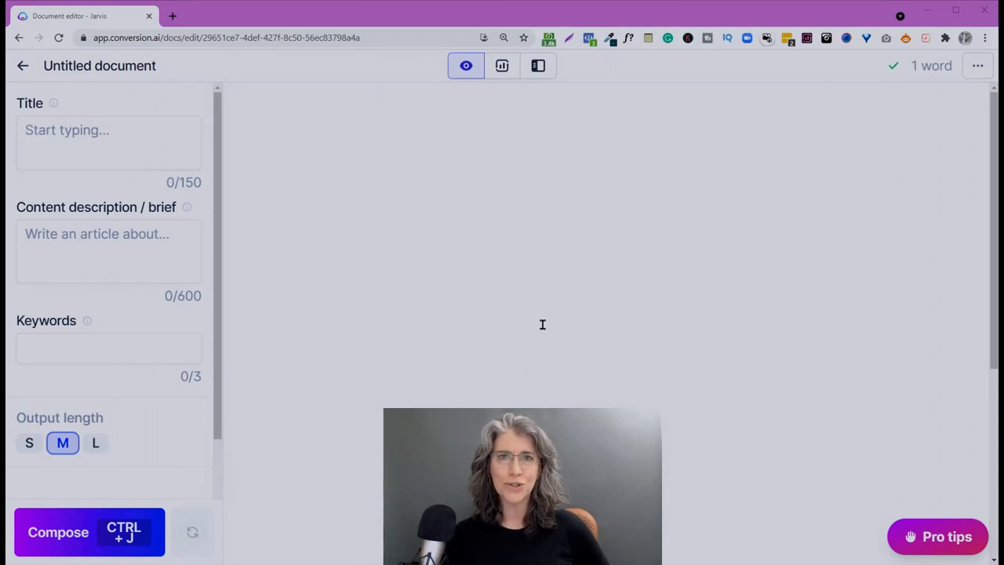
{"action": "mouse_move", "coordinate": [401, 294]}
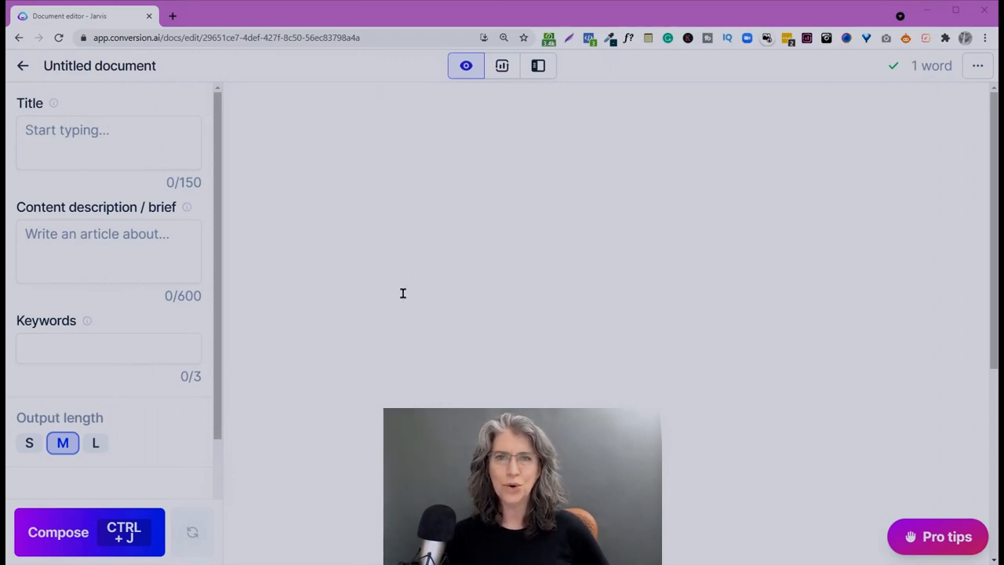
{"action": "mouse_move", "coordinate": [494, 341]}
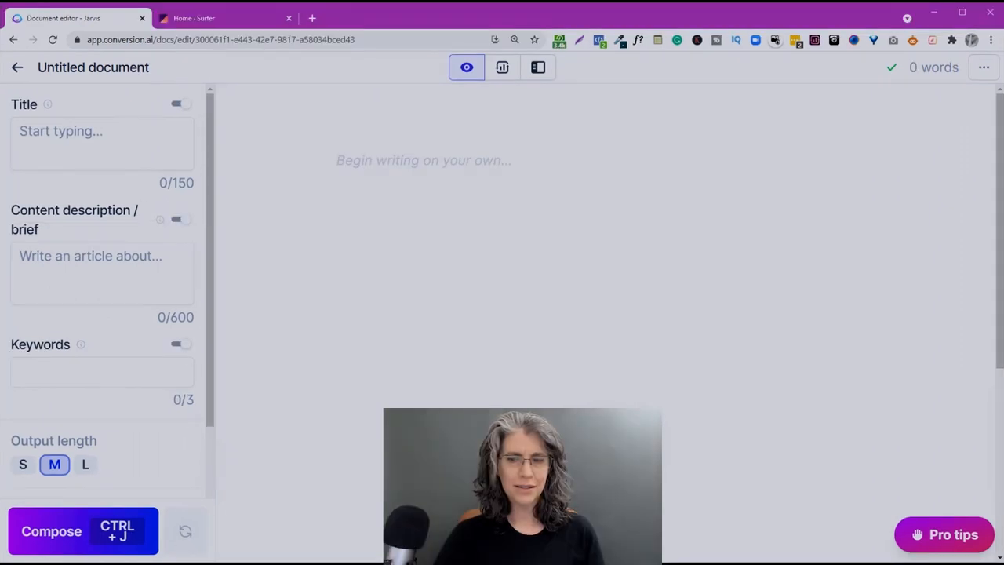
{"action": "mouse_move", "coordinate": [571, 267]}
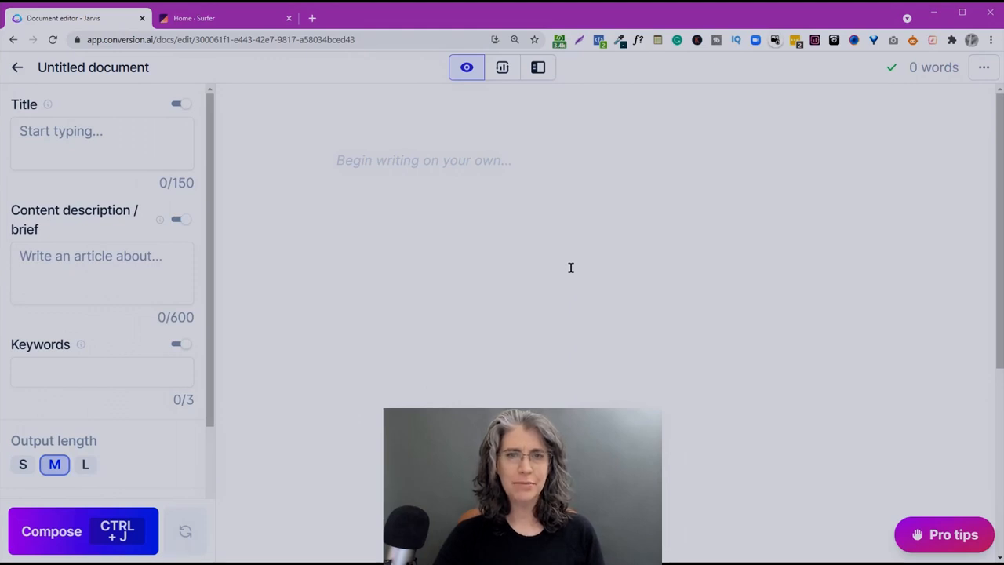
{"action": "mouse_move", "coordinate": [466, 66]}
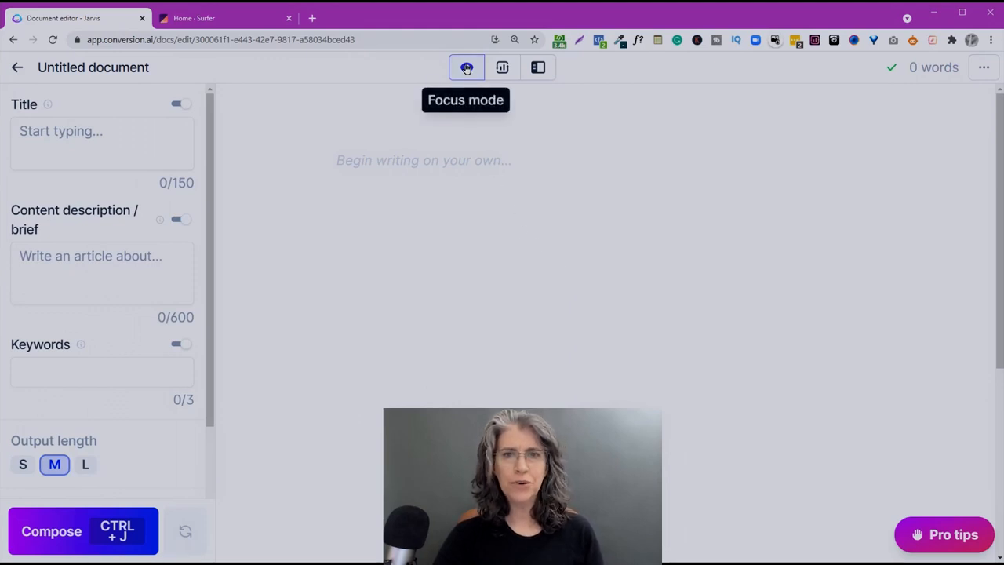
{"action": "mouse_move", "coordinate": [502, 67]}
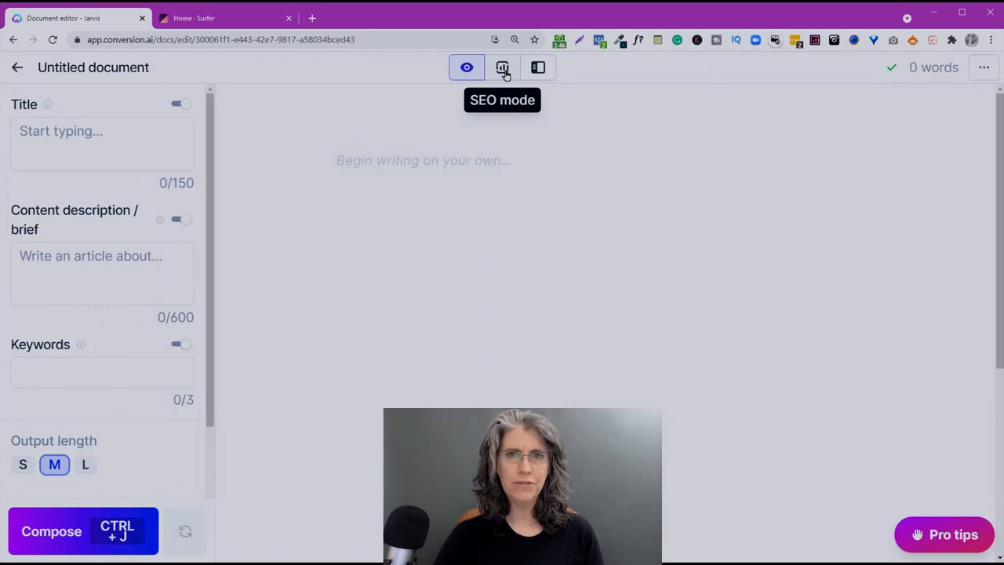
{"action": "mouse_move", "coordinate": [537, 67]}
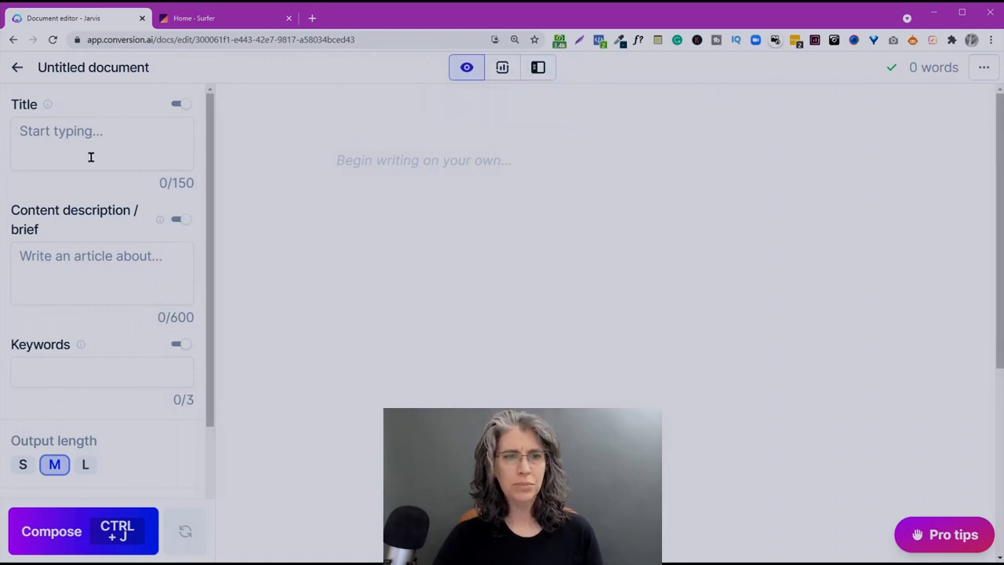
{"action": "mouse_move", "coordinate": [83, 392]}
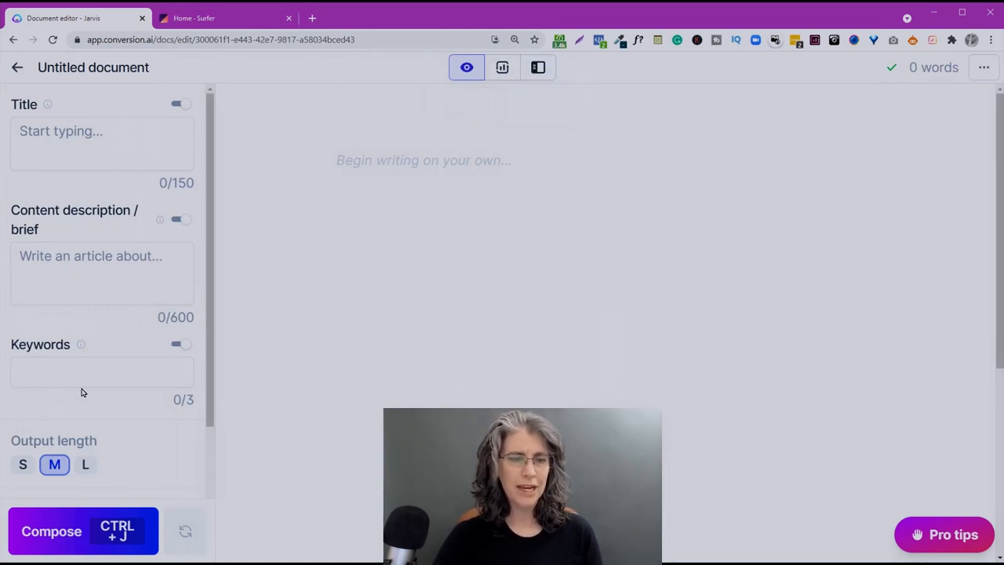
{"action": "mouse_move", "coordinate": [102, 464]}
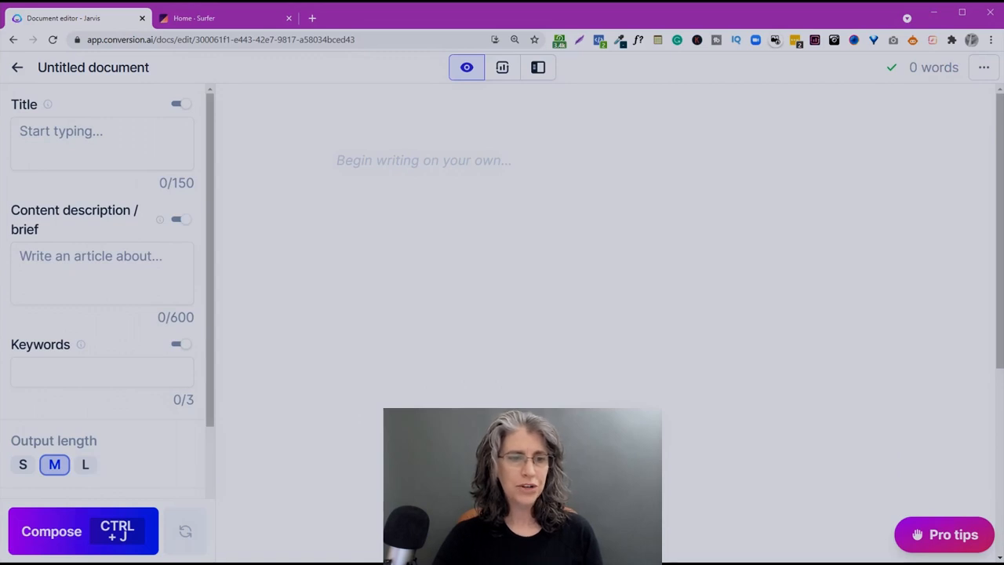
{"action": "mouse_move", "coordinate": [50, 530]}
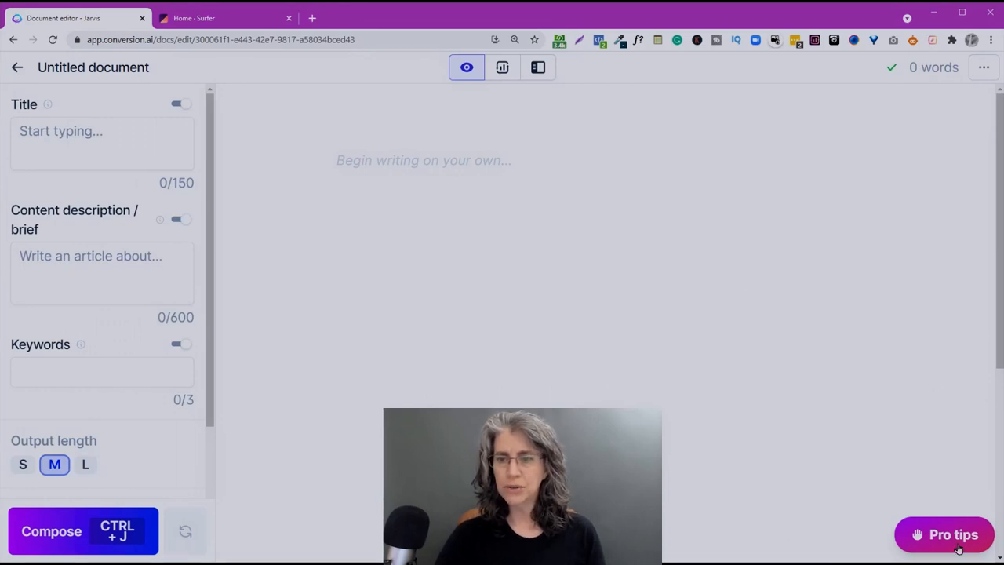
- Place the cursor in the blank document's editor area
{"action": "left_click", "coordinate": [952, 534]}
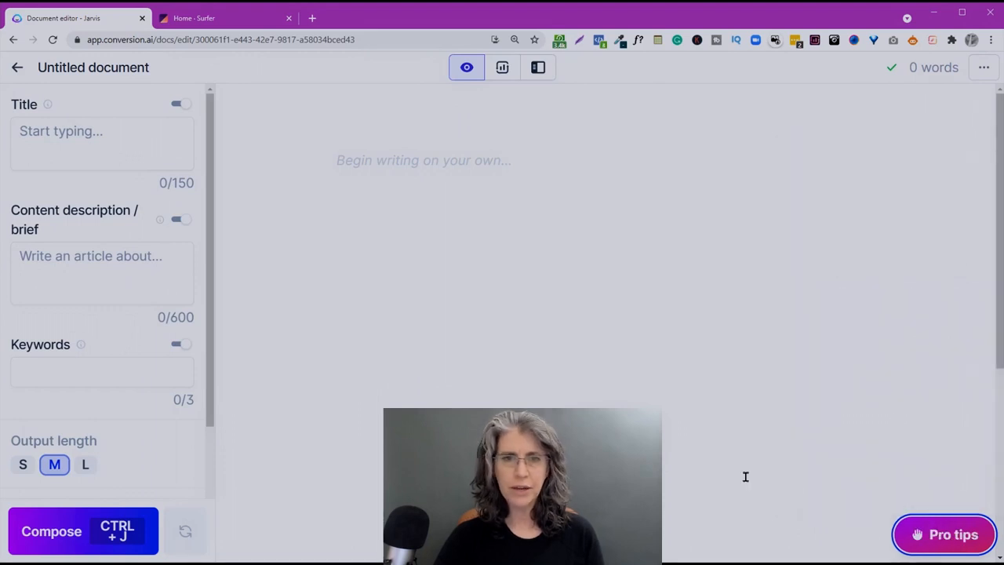
{"action": "mouse_move", "coordinate": [696, 328]}
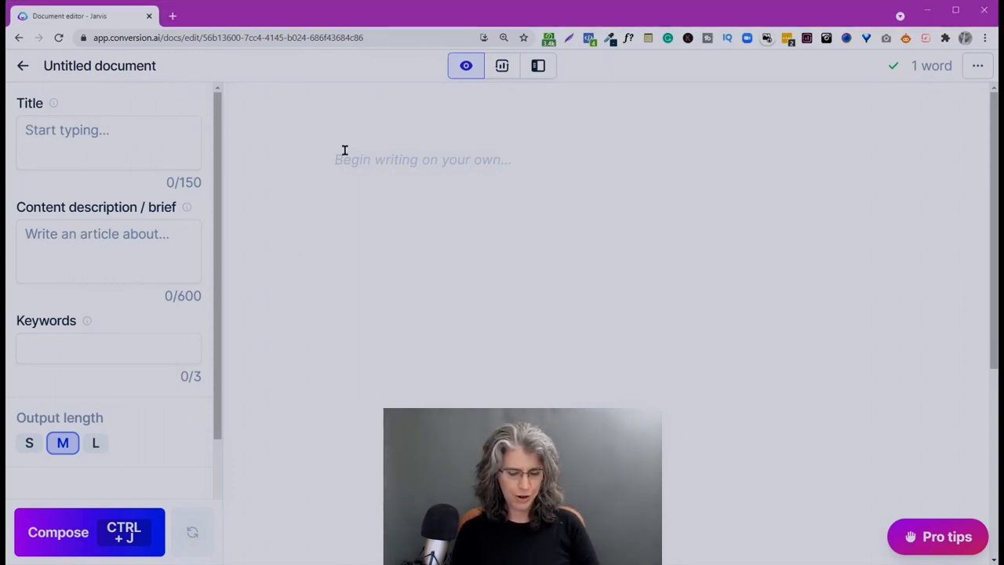
- Write the shortcode lines '## Header' and '***' in the document
{"action": "type", "text": "## H"}
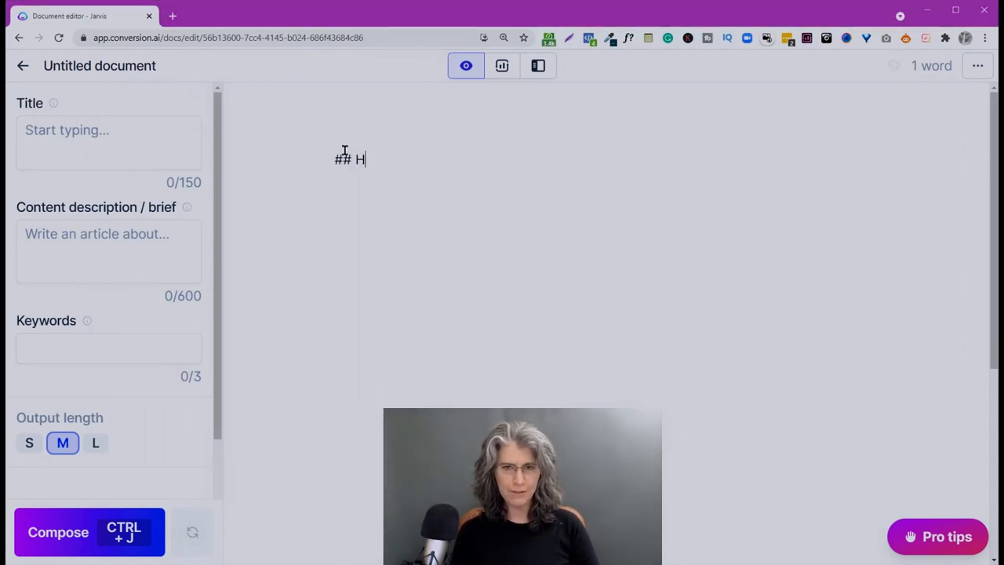
{"action": "type", "text": "eader"}
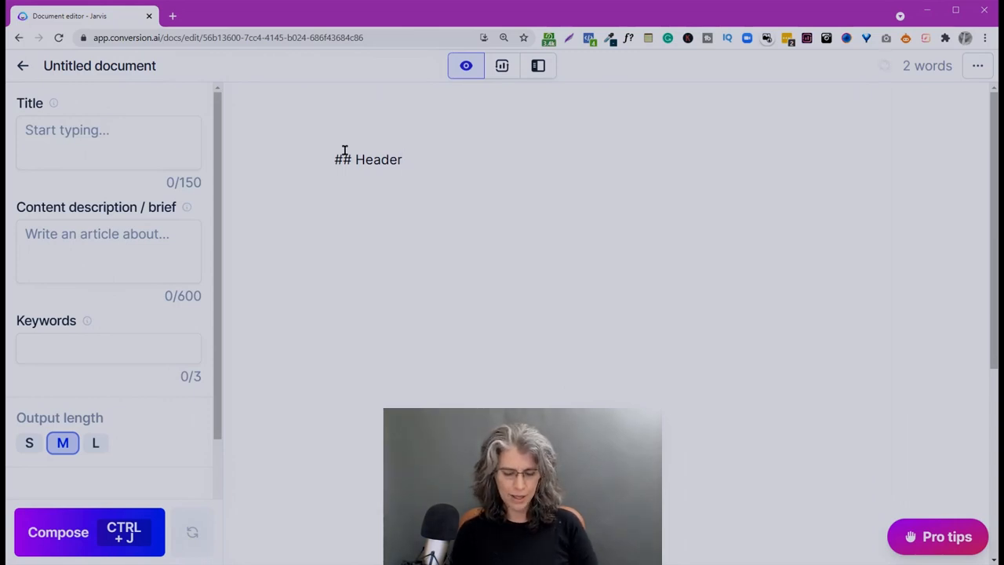
{"action": "type", "text": "*"}
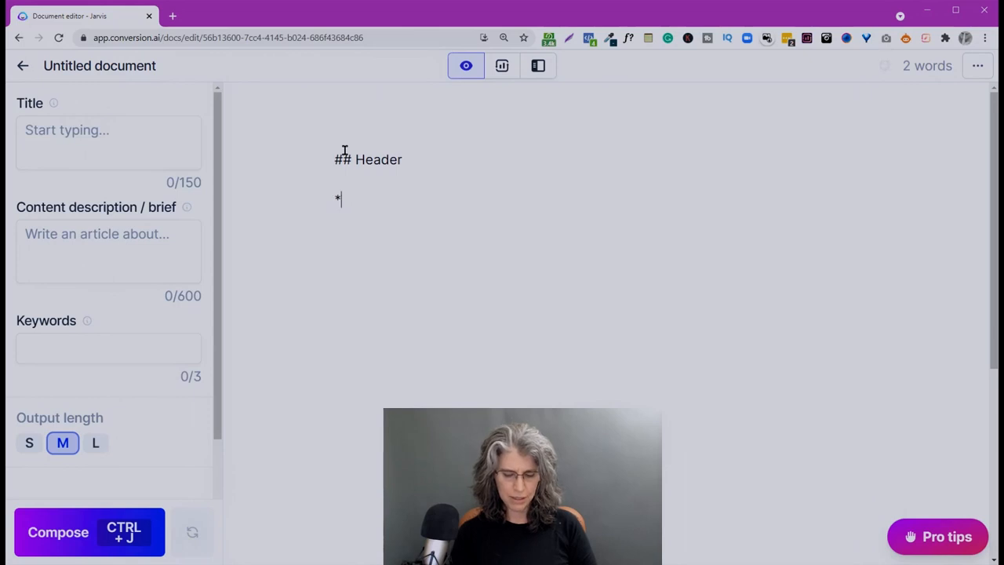
{"action": "type", "text": "**"}
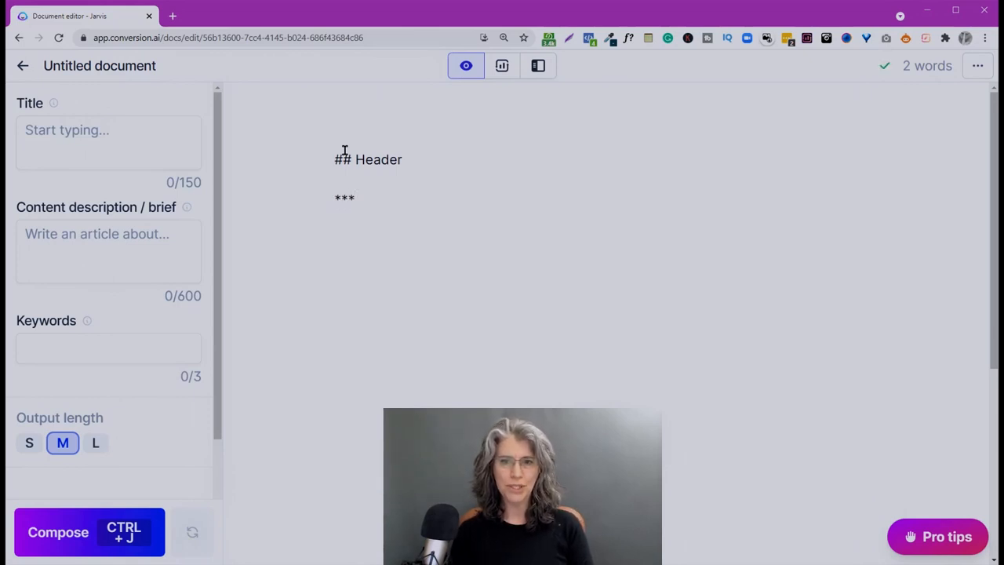
{"action": "left_click", "coordinate": [355, 197]}
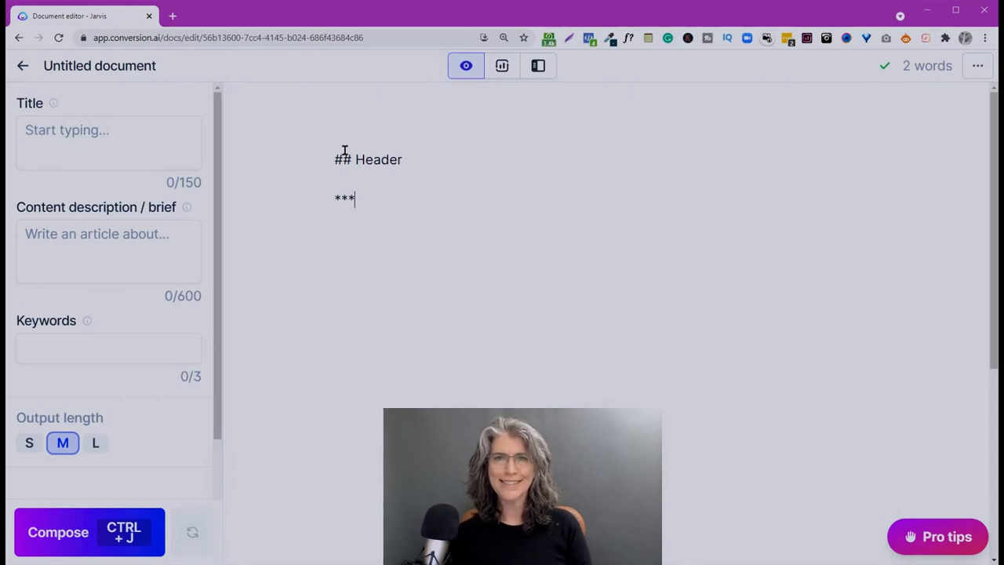
- Switch to the document holding the Command = Mac / Control = PC shortcut cheat sheet
{"action": "left_click", "coordinate": [58, 531]}
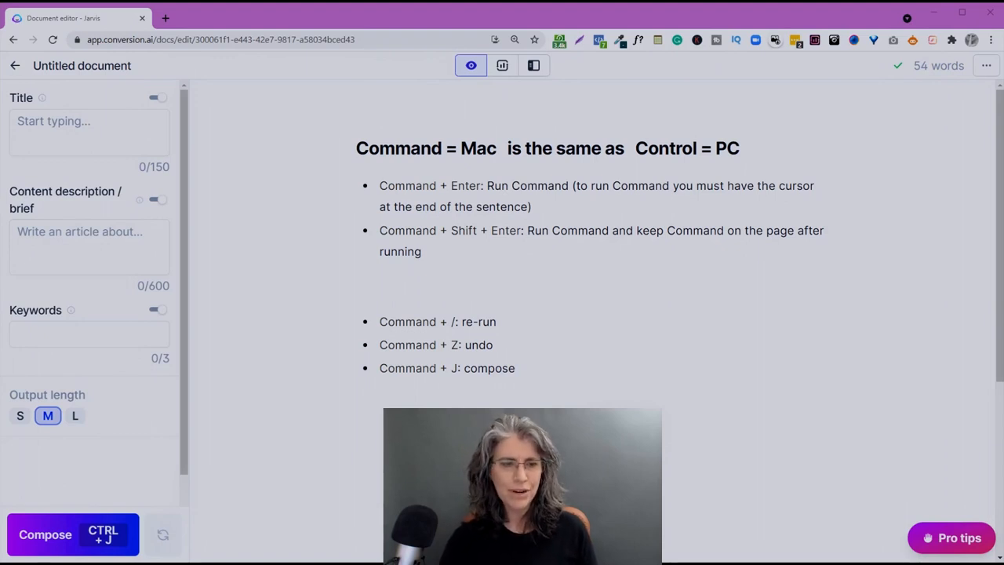
{"action": "mouse_move", "coordinate": [44, 533]}
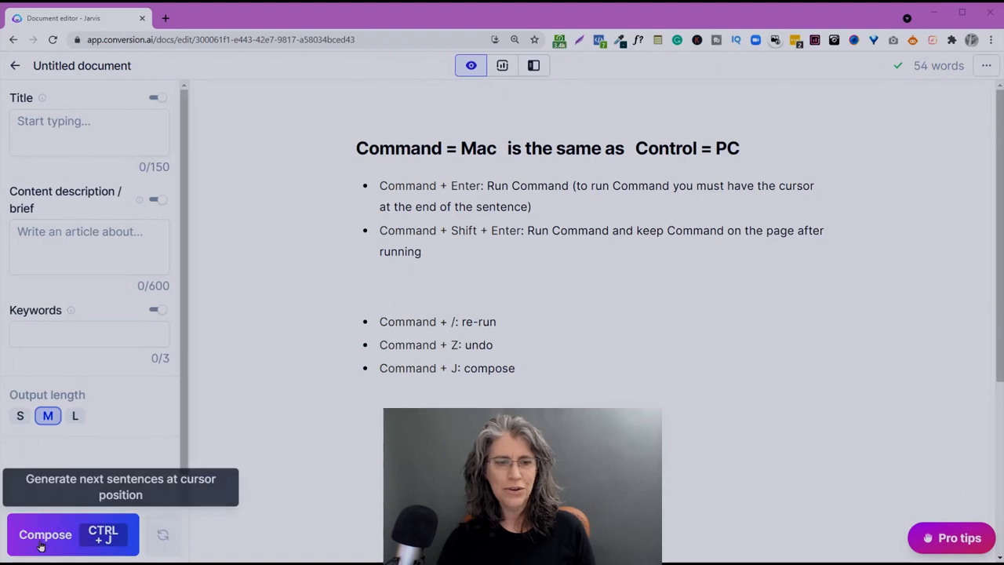